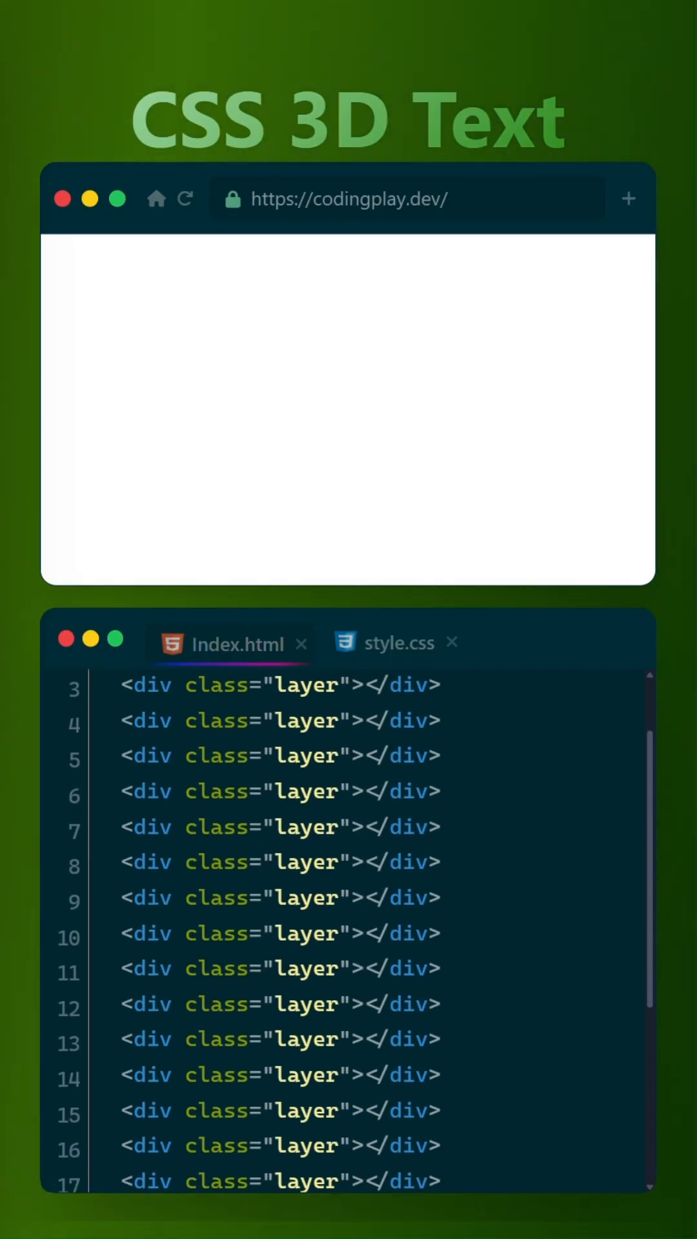
- Write the layer, text-stroke and rotating keyframes rules in style.css, then return to Index.html
left_click(391, 644)
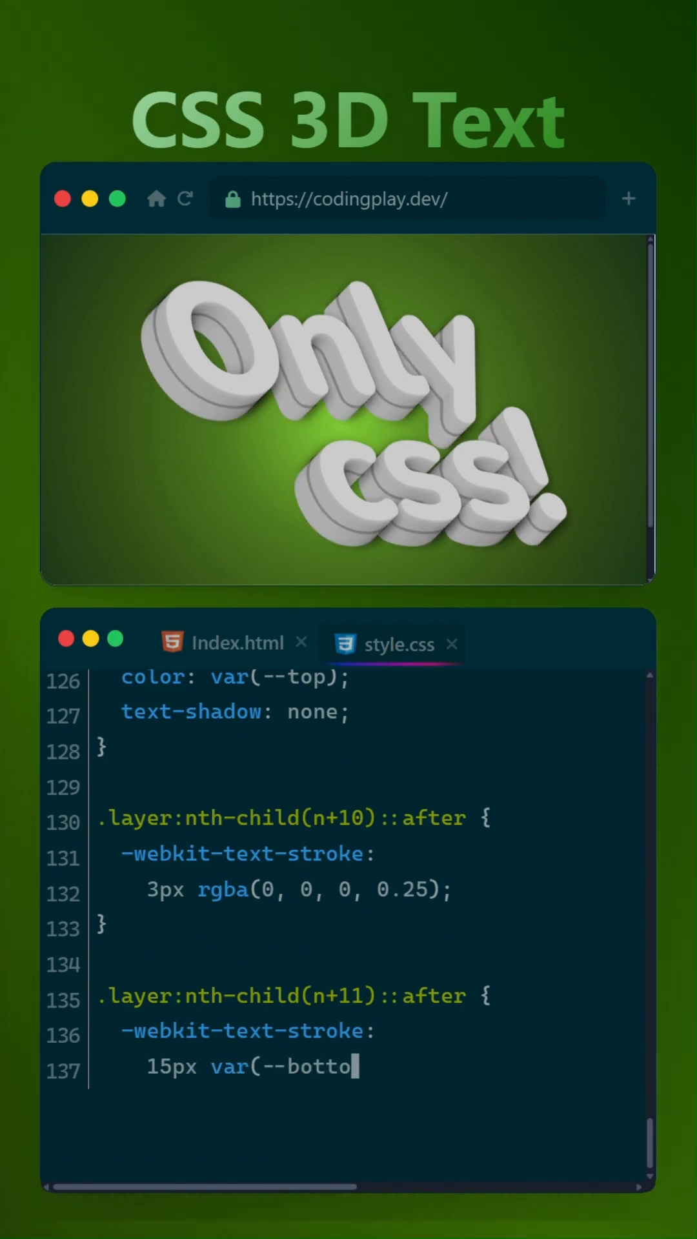
type("m-c);")
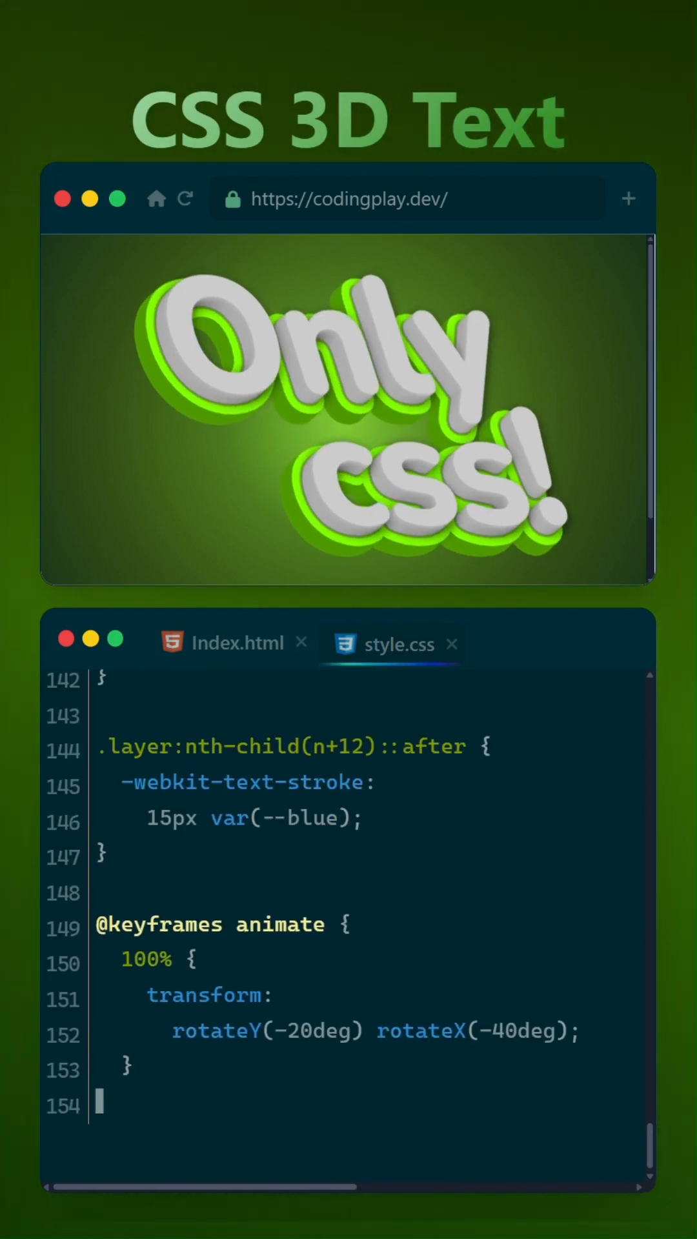
left_click(229, 643)
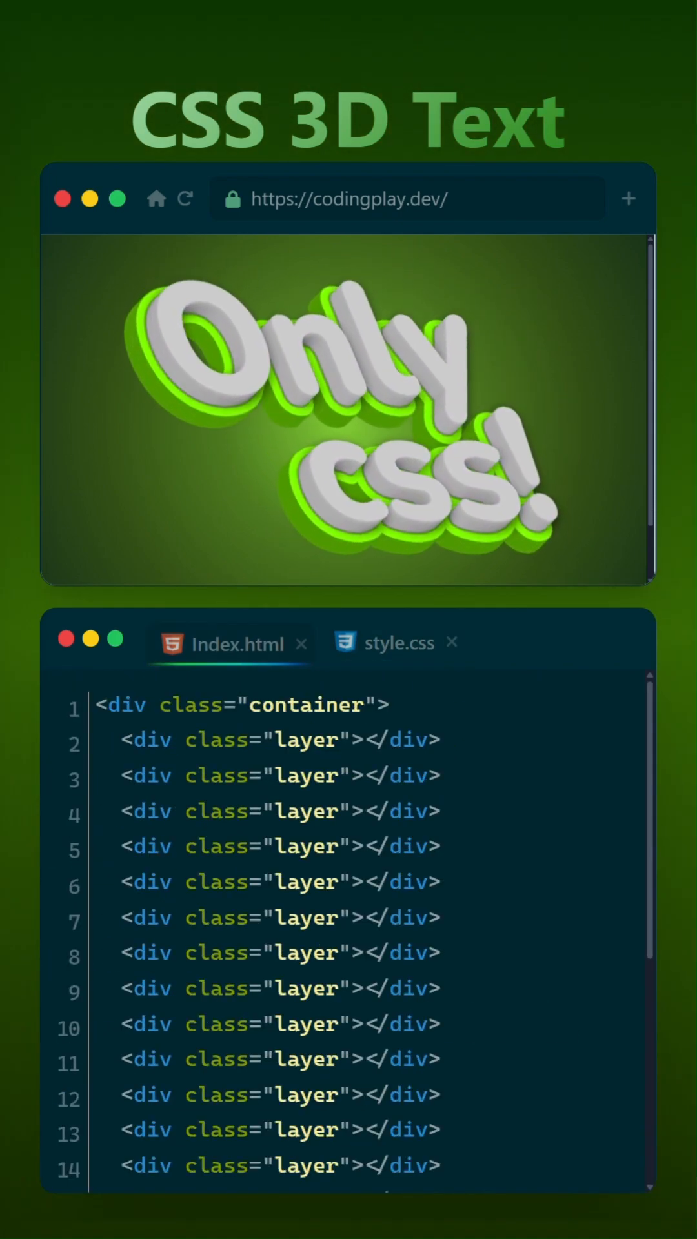